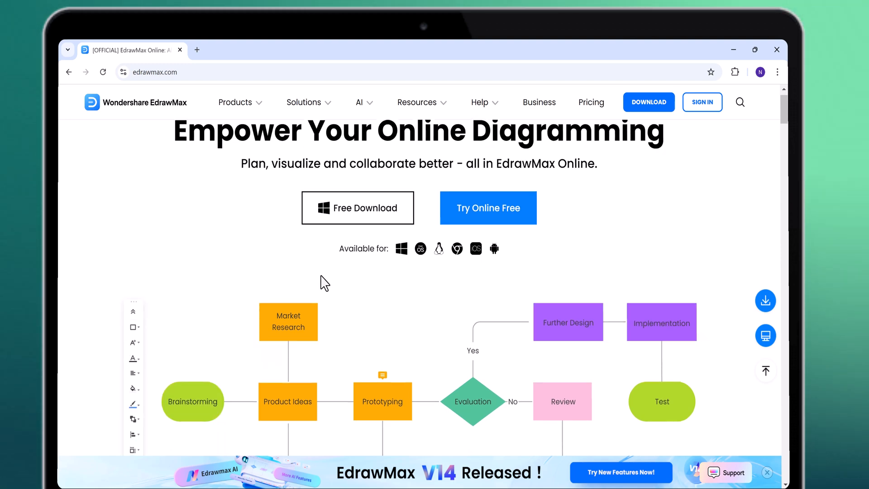
# Step: Browse the Home 'For you' recommendations down to the Community Templates
pyautogui.scroll(-3)
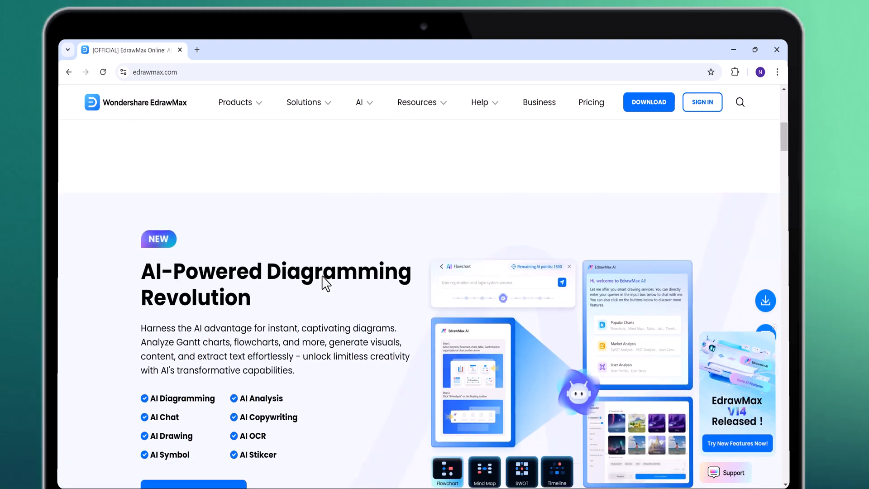
pyautogui.scroll(-3)
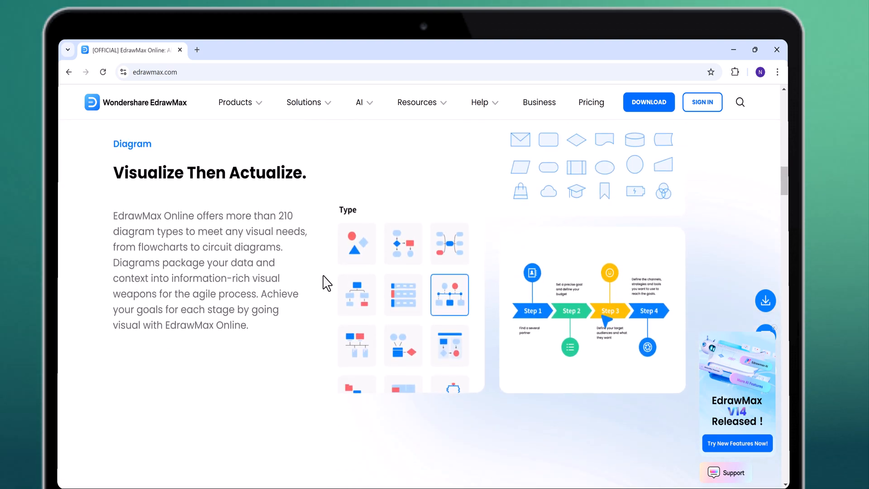
pyautogui.scroll(-3)
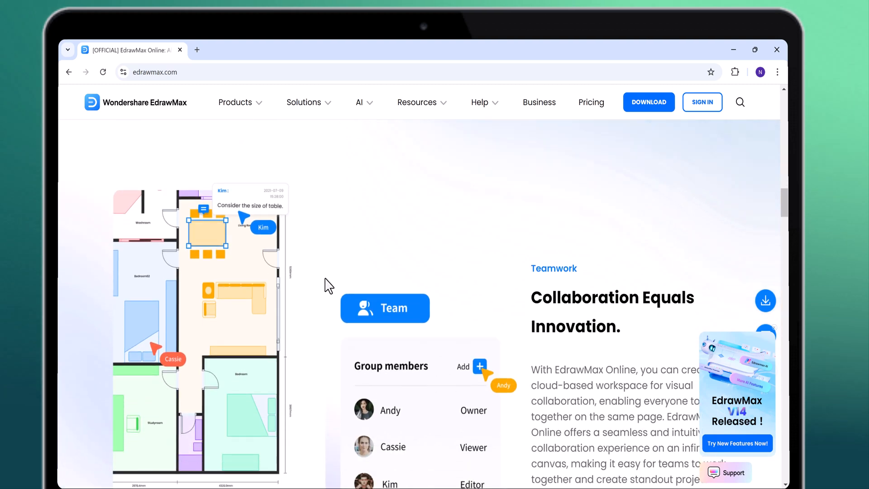
pyautogui.scroll(-3)
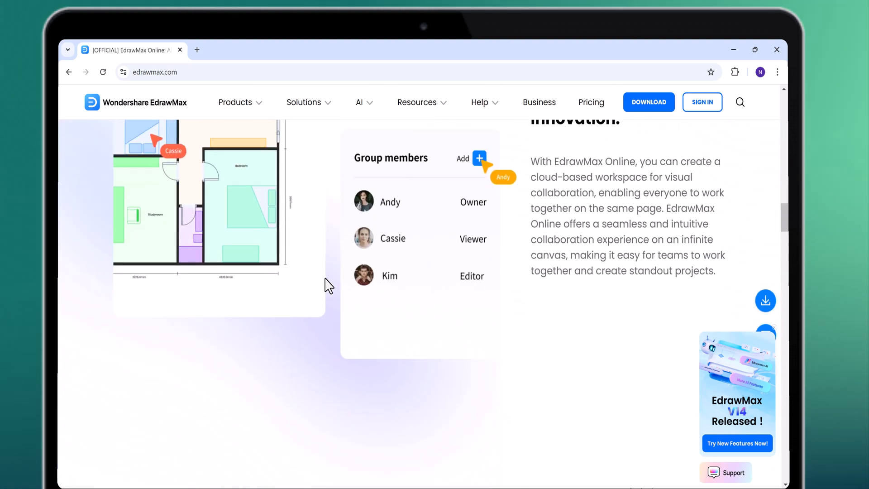
pyautogui.scroll(-3)
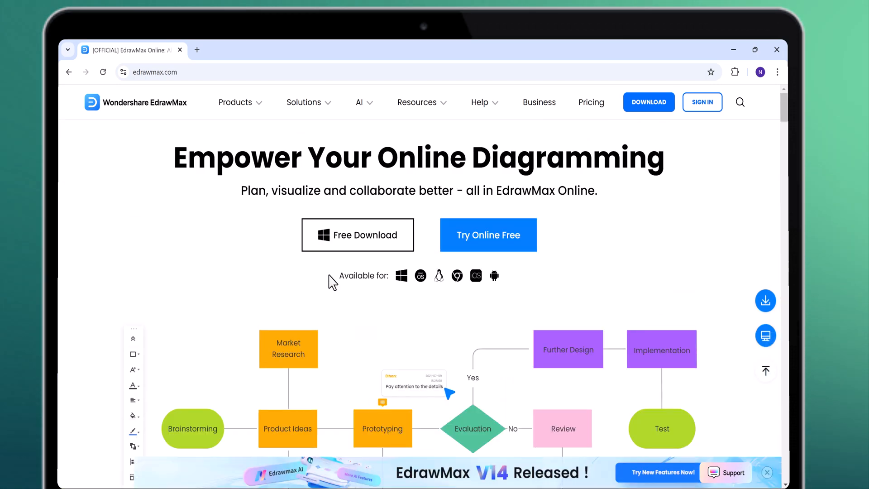
pyautogui.click(358, 234)
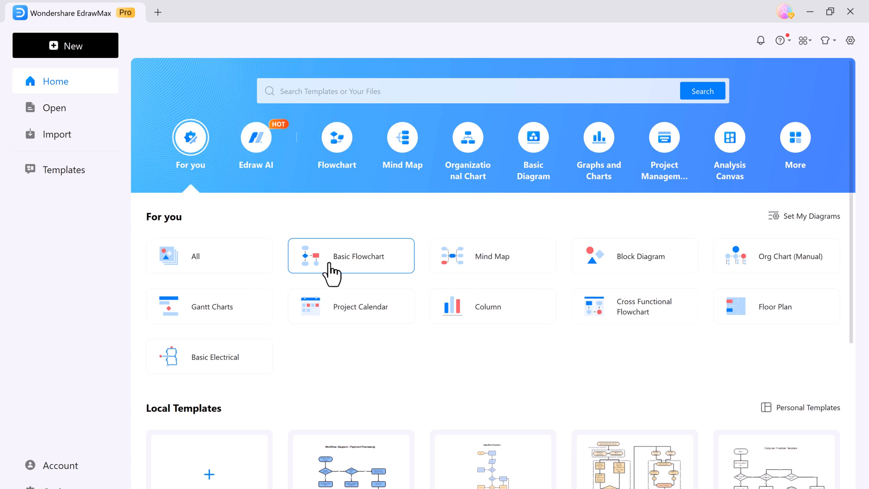
# Step: Scroll through the community flowchart templates before returning to the diagram categories
pyautogui.scroll(-3)
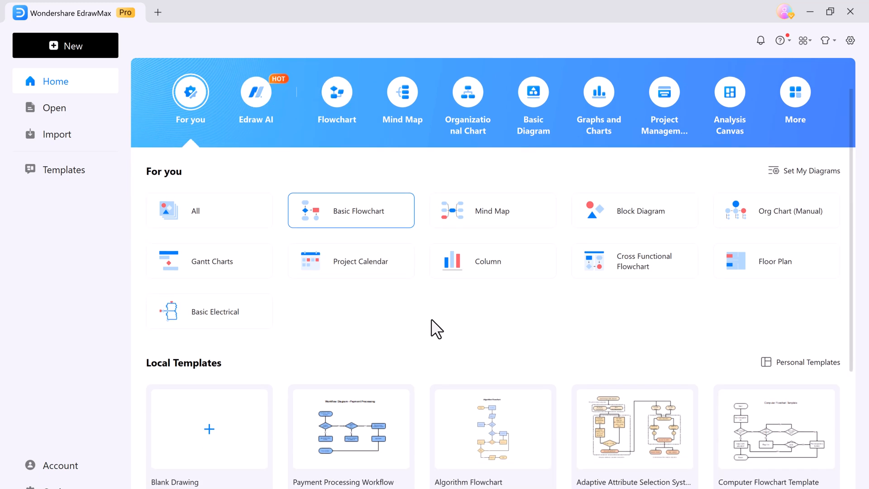
pyautogui.scroll(-3)
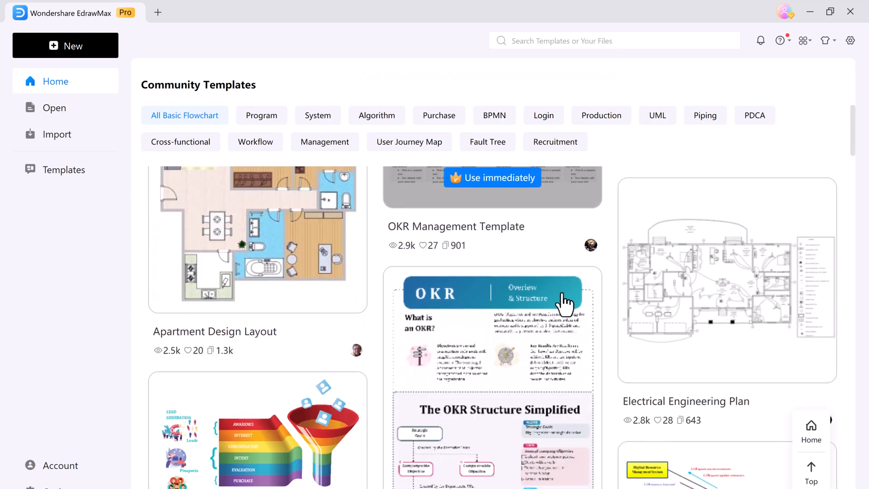
pyautogui.scroll(-3)
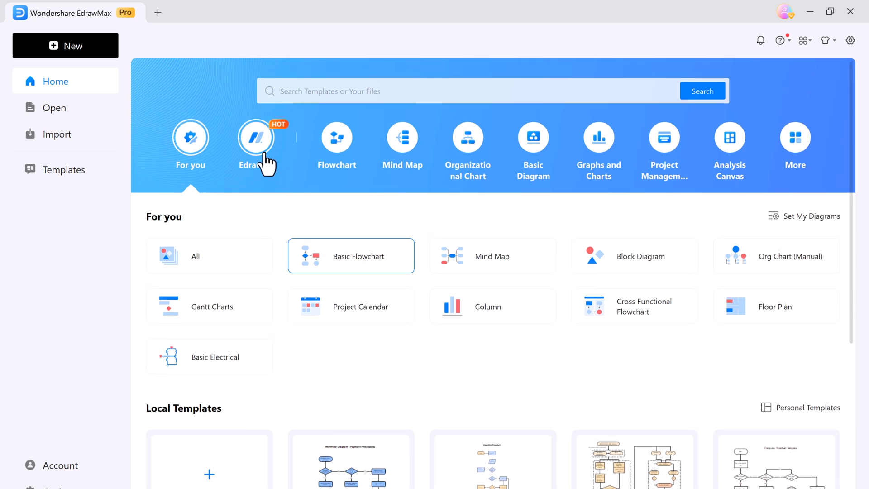
# Step: Show the Edraw AI category with AI Chat, AI Drawing and the AI Diagramming options
pyautogui.click(255, 144)
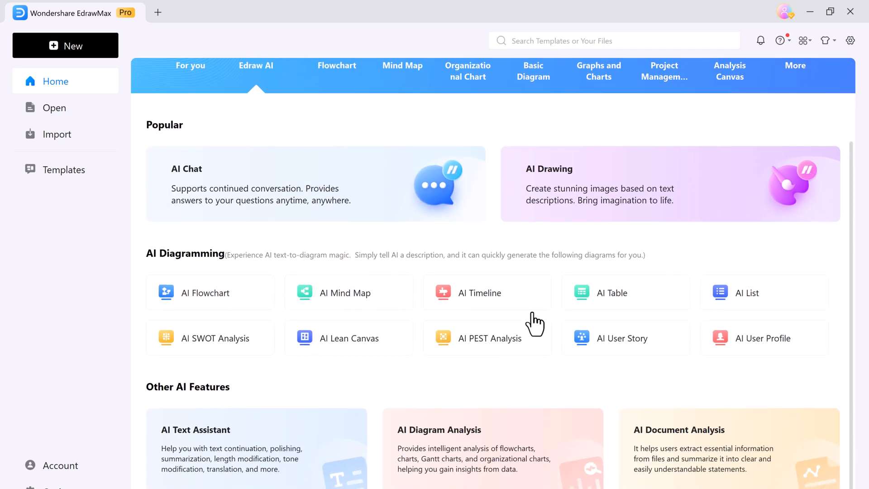
pyautogui.scroll(-3)
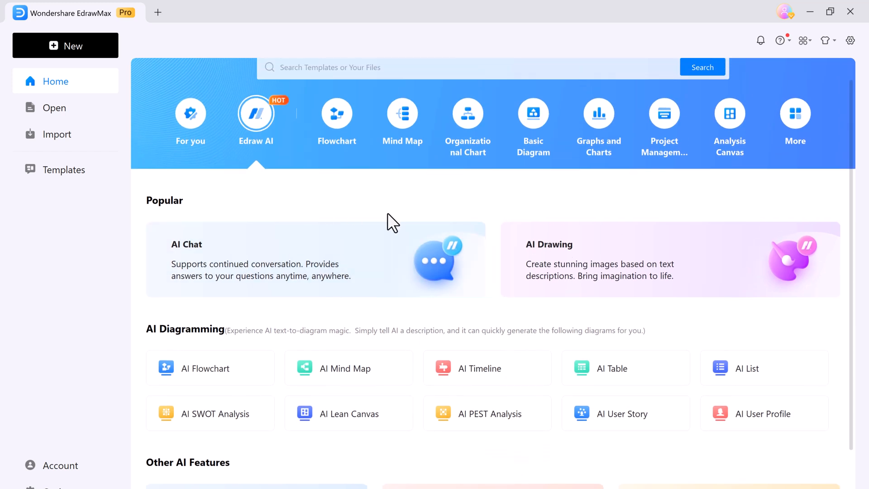
pyautogui.moveTo(842, 220)
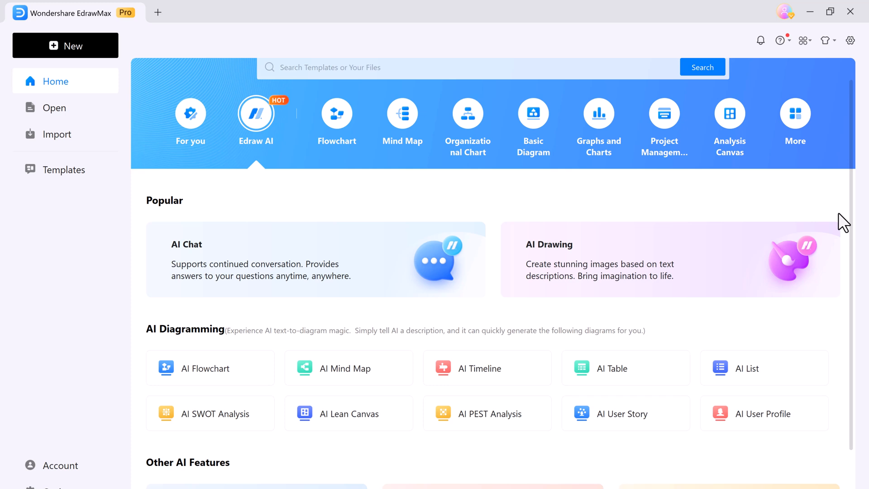
pyautogui.scroll(-3)
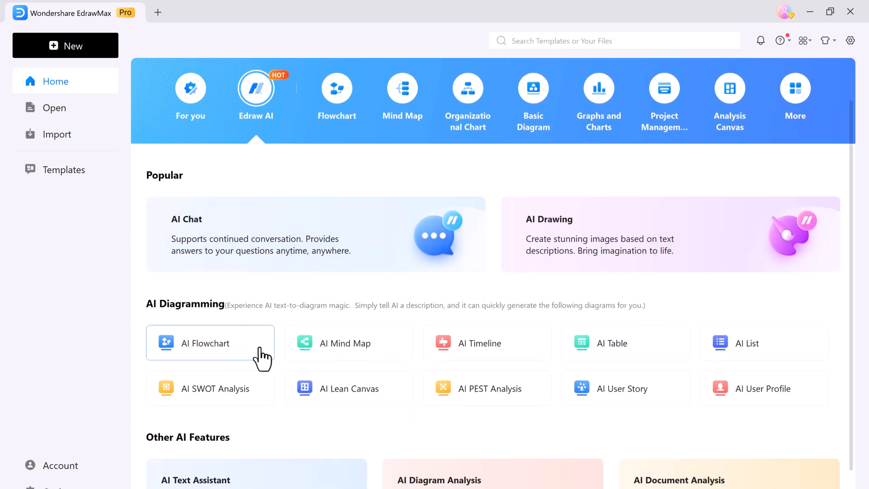
# Step: Start an AI Flowchart drawing and send 'Algorithm Flowchart' to the Edraw AI chat
pyautogui.click(209, 343)
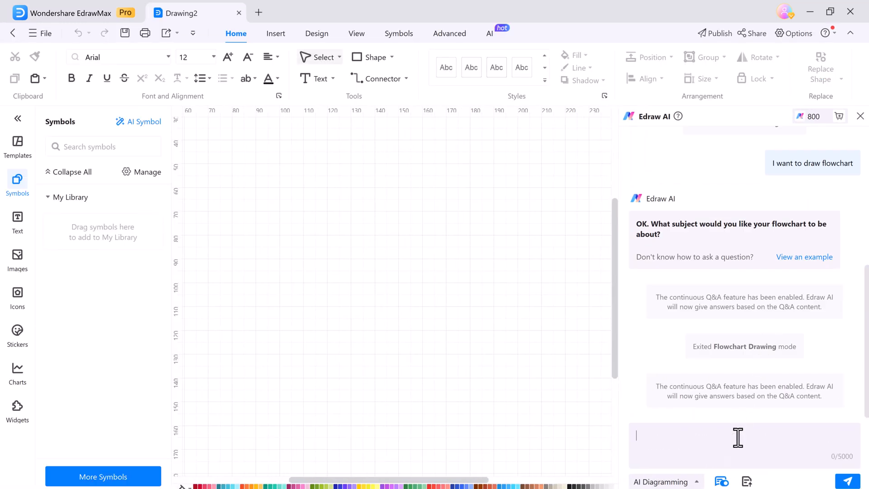
pyautogui.write('Algorithm Flowchart')
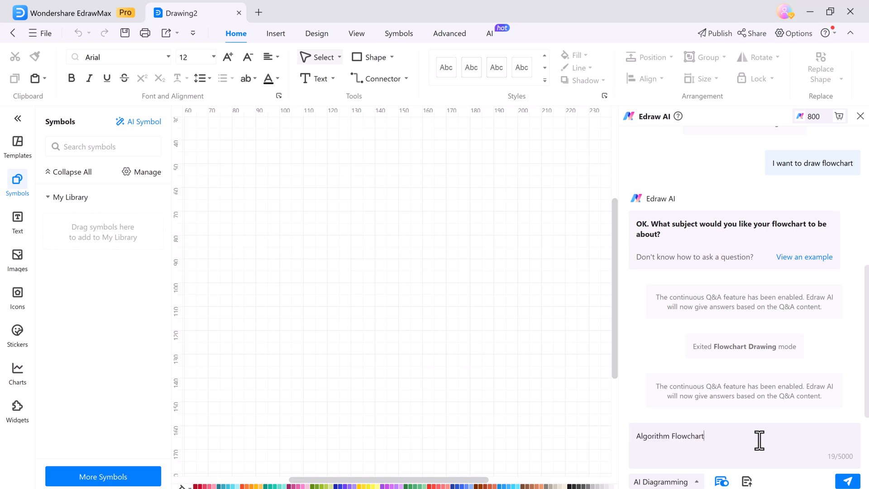
pyautogui.click(847, 481)
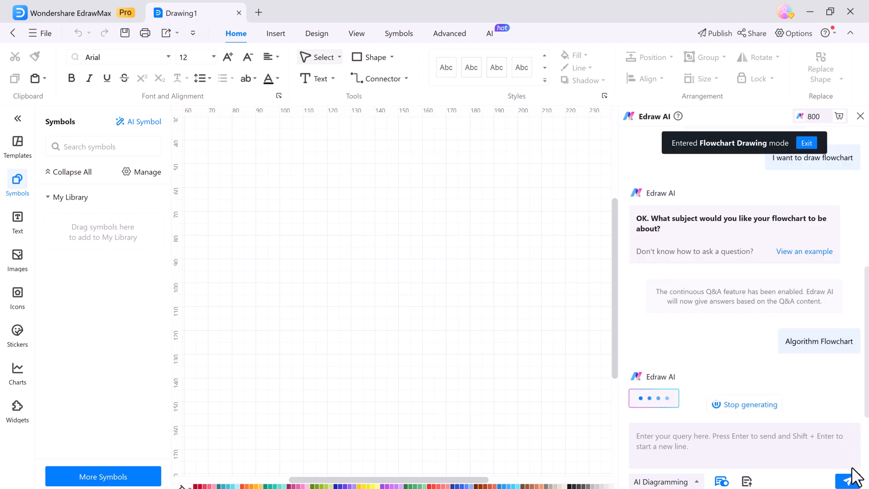
pyautogui.moveTo(506, 345)
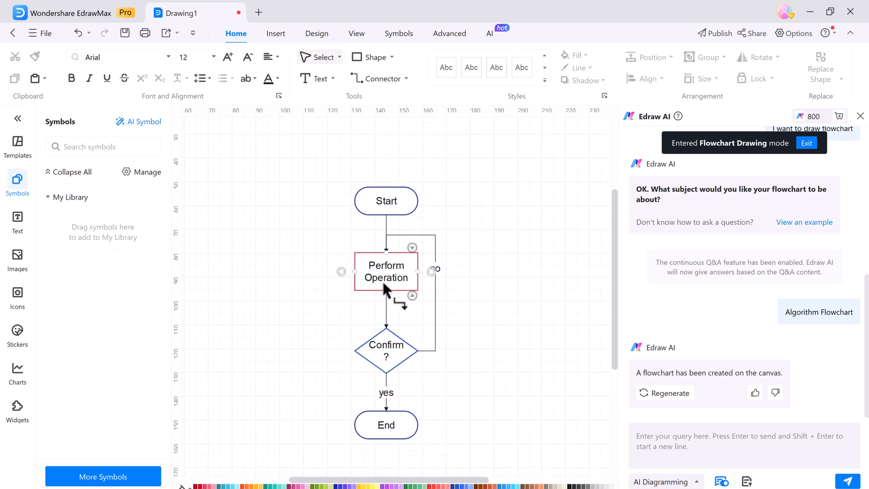
# Step: Beautify the Algorithm Flowchart with a colourful theme and bring the Edraw AI chat back
pyautogui.click(357, 33)
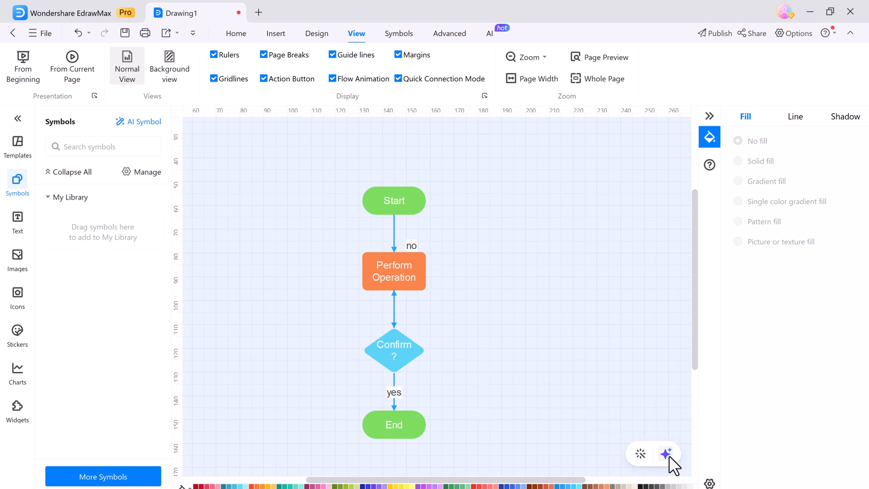
pyautogui.click(668, 453)
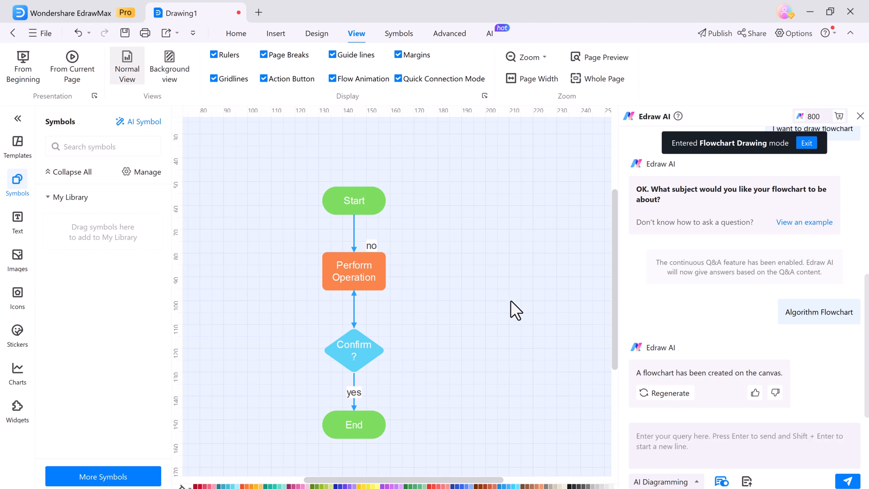
pyautogui.moveTo(440, 312)
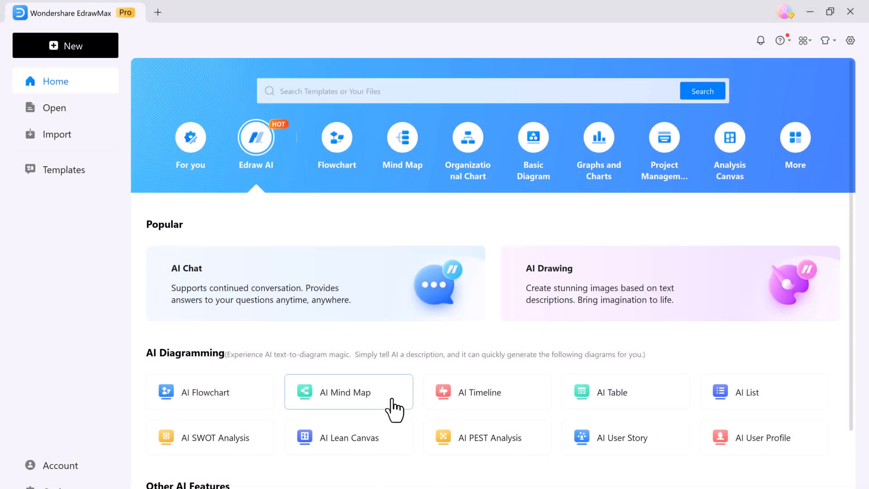
# Step: Start an AI Mind Map drawing and enter the 'Time management' topic for Edraw AI
pyautogui.click(348, 392)
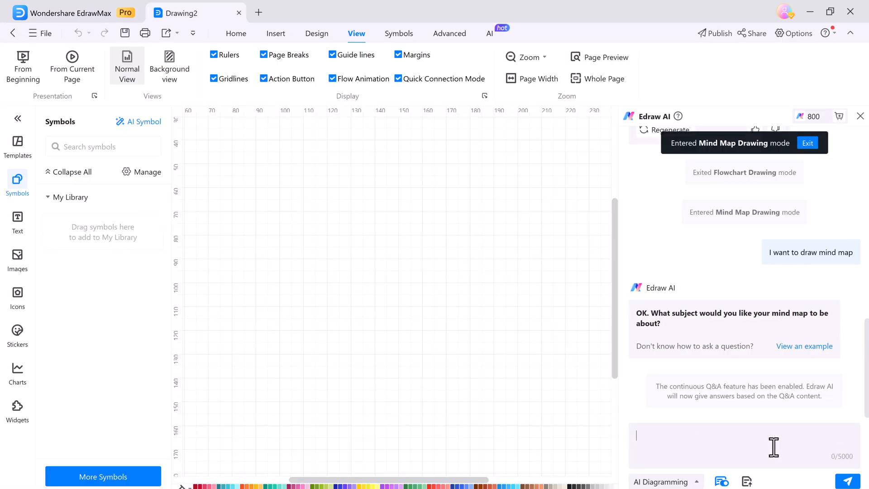
pyautogui.click(235, 33)
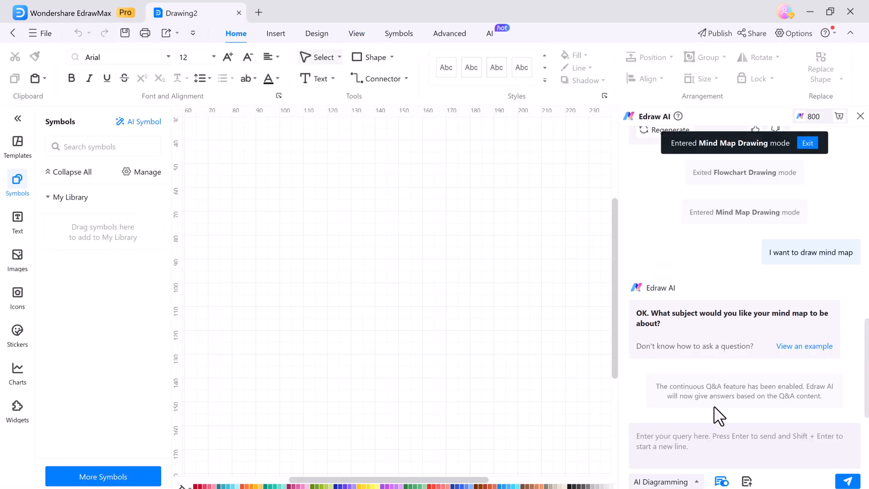
pyautogui.click(720, 443)
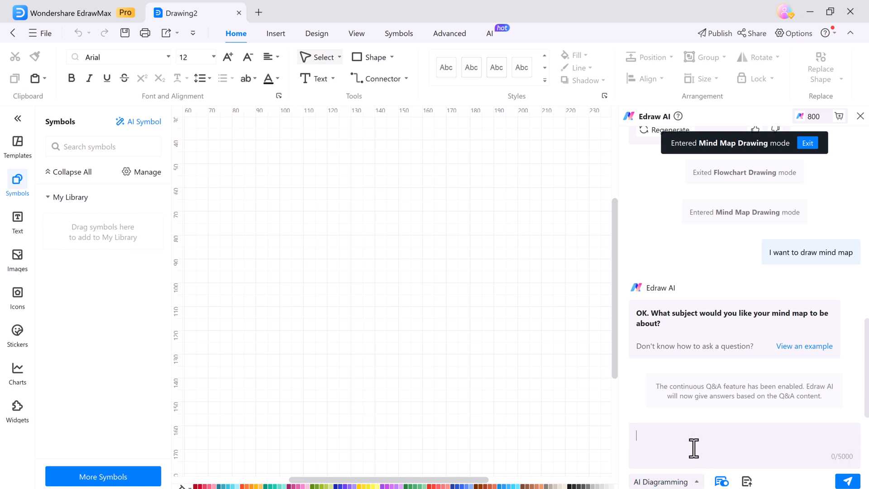
pyautogui.write('Time mana')
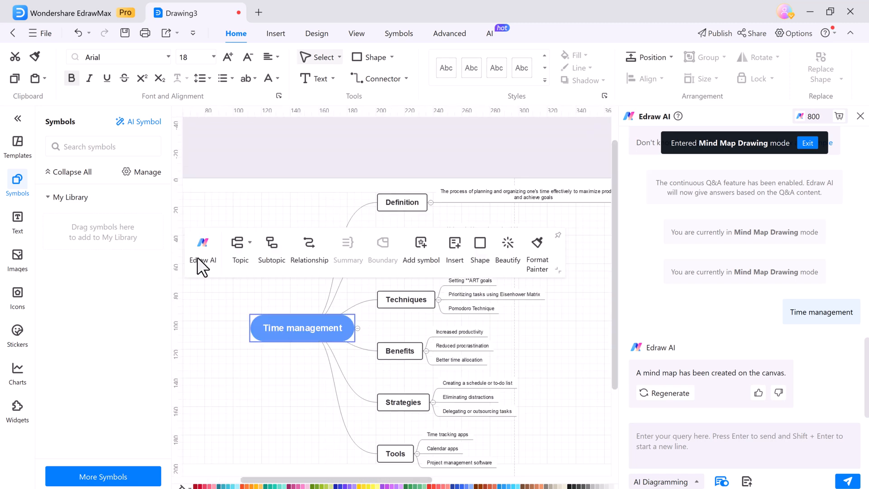
# Step: Beautify the mind map with a colourful-branch style, a red central topic, and review layouts
pyautogui.click(507, 249)
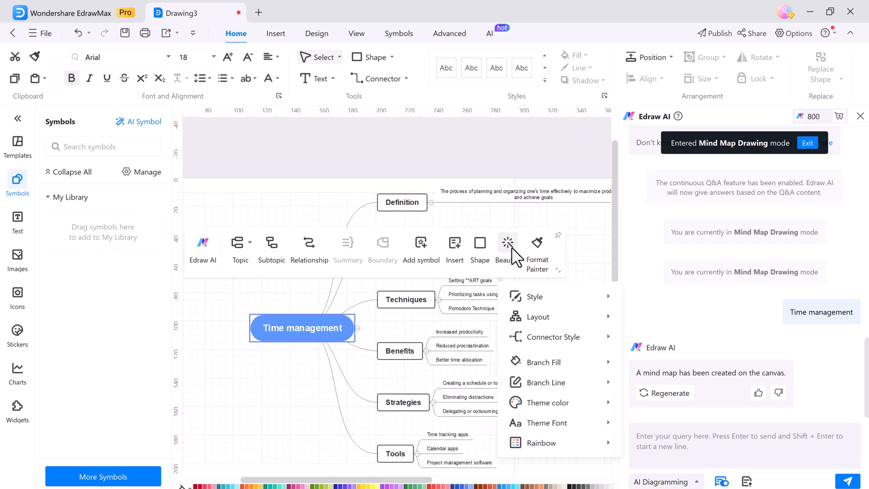
pyautogui.click(534, 296)
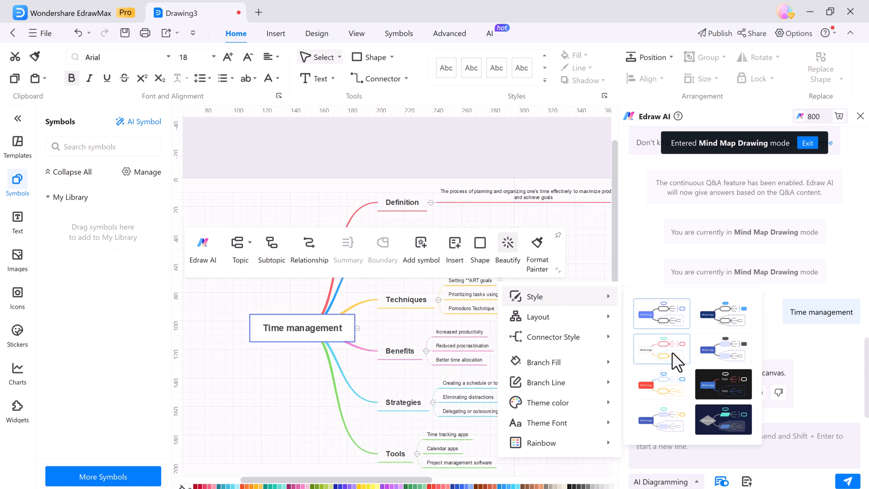
pyautogui.click(661, 383)
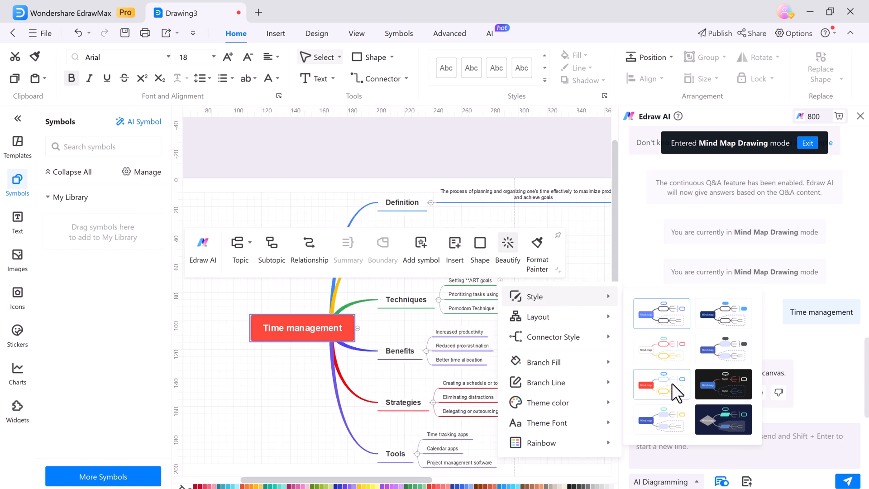
pyautogui.click(536, 317)
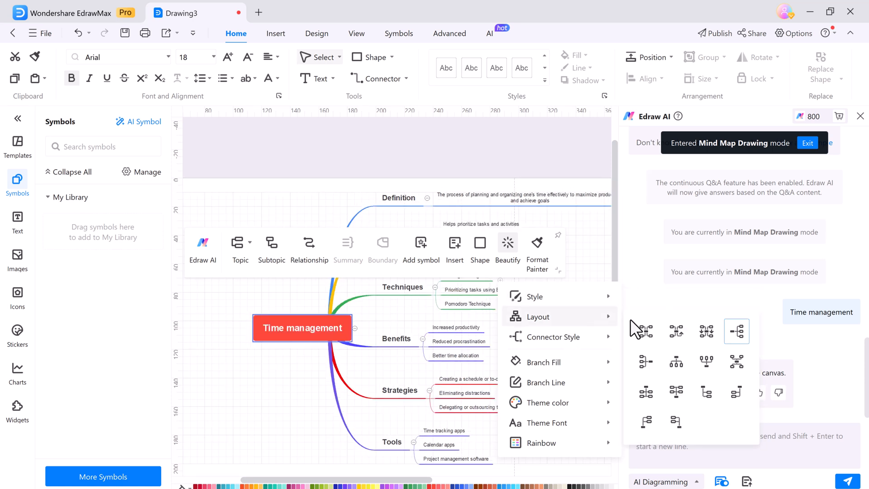
pyautogui.click(552, 337)
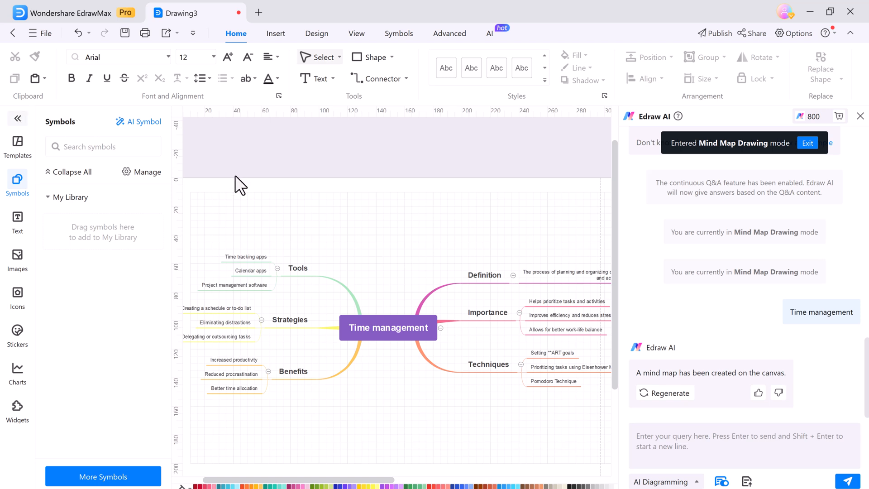
pyautogui.moveTo(17, 220)
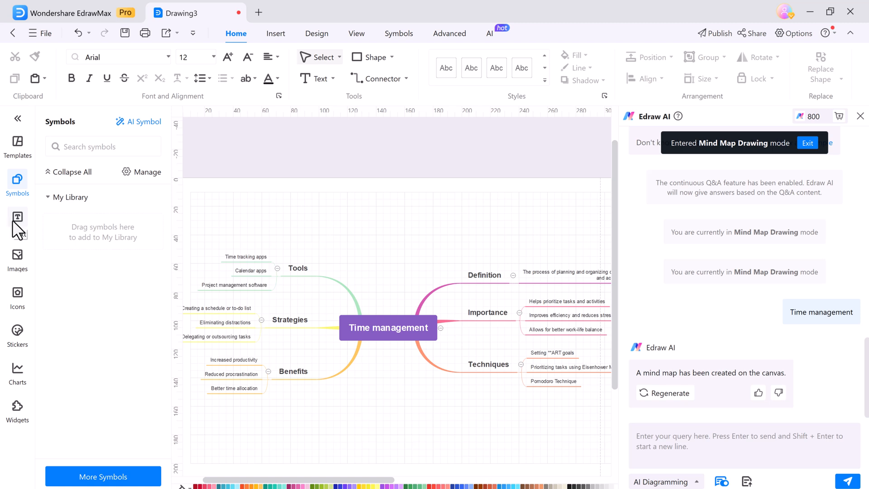
# Step: Browse the text layout, image and icon libraries, then collapse the library panel
pyautogui.click(17, 220)
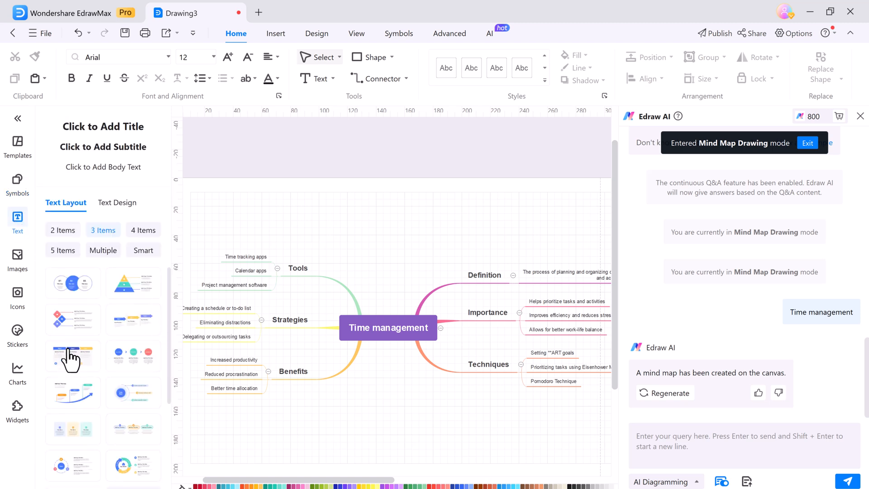
pyautogui.click(18, 260)
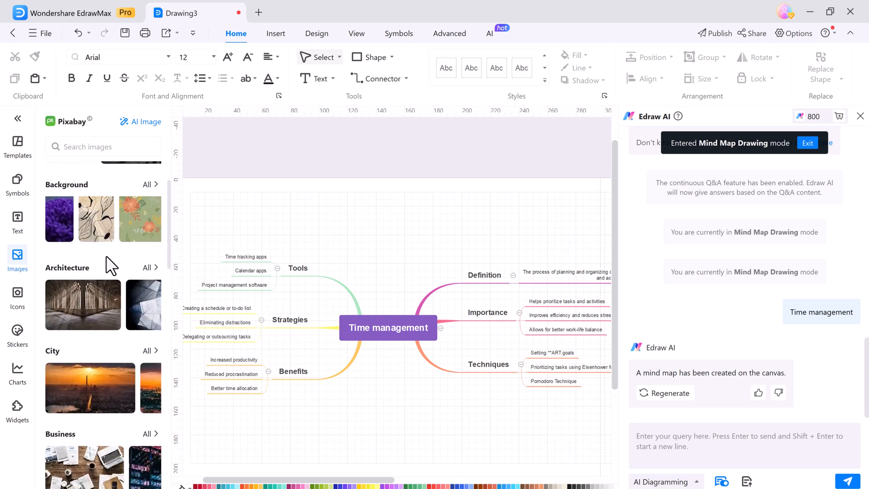
pyautogui.click(17, 297)
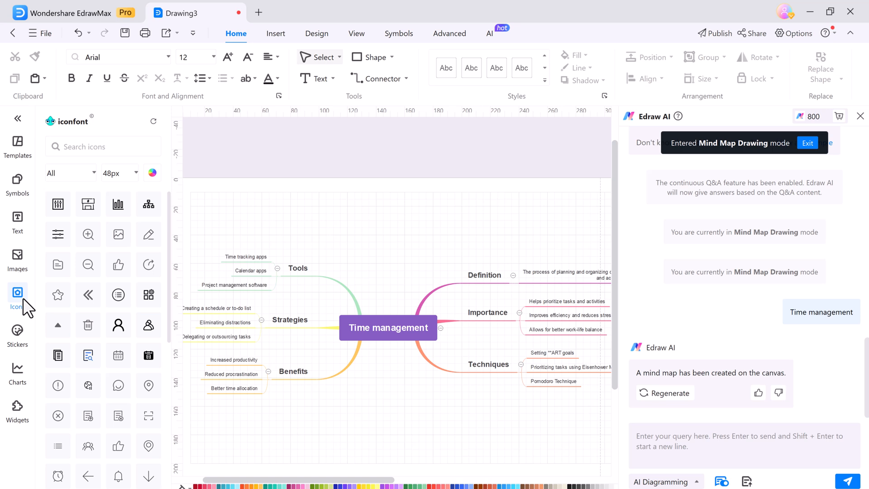
pyautogui.click(17, 373)
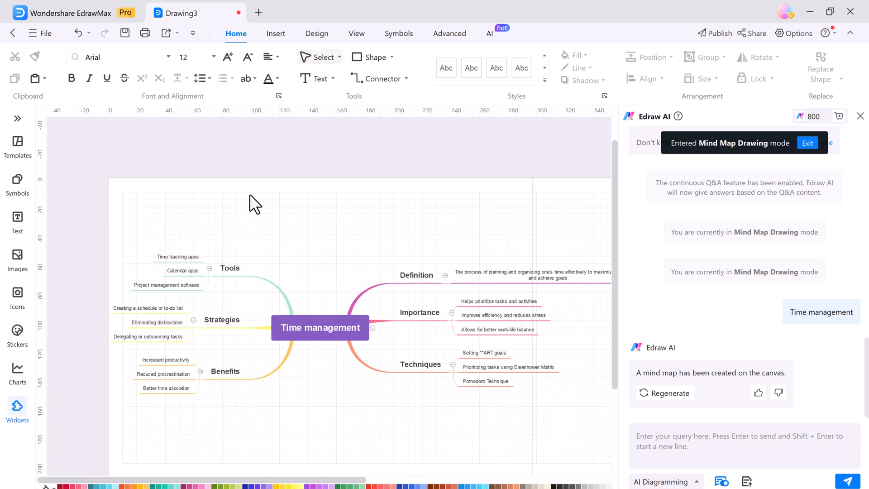
# Step: Have Edraw AI make the Pomodoro Technique topic's passage longer
pyautogui.click(484, 380)
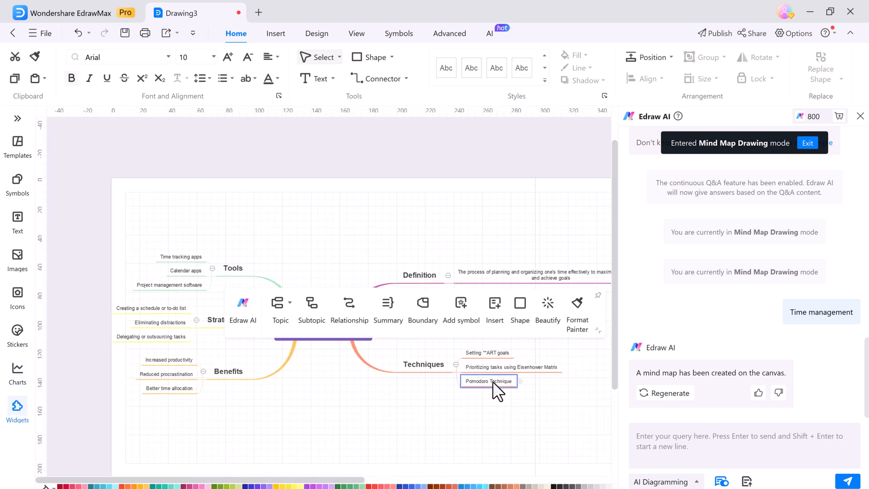
pyautogui.rightClick(488, 380)
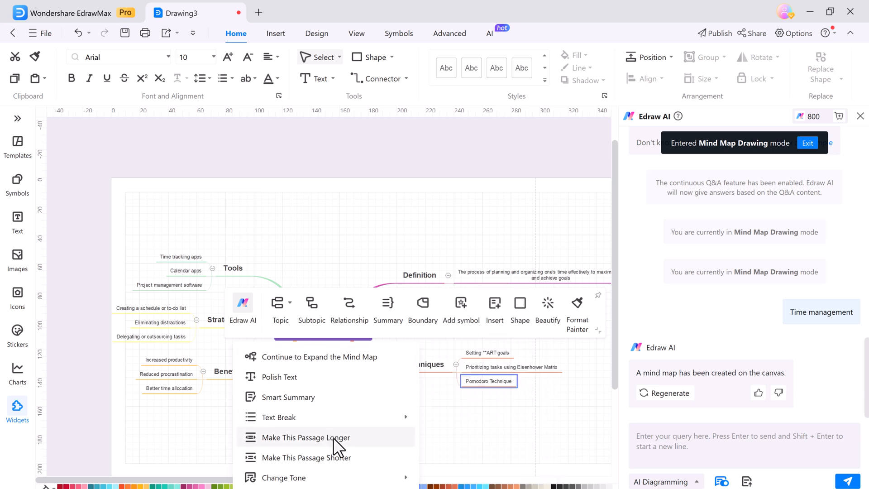
pyautogui.moveTo(327, 457)
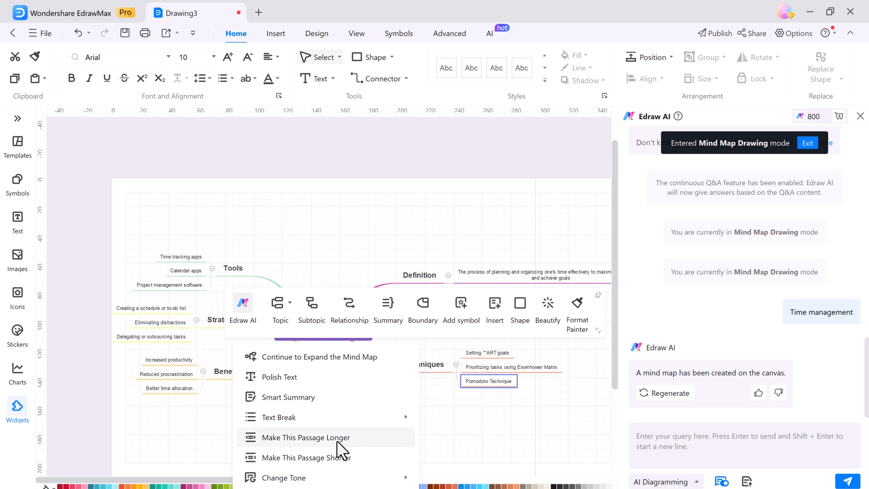
pyautogui.click(304, 437)
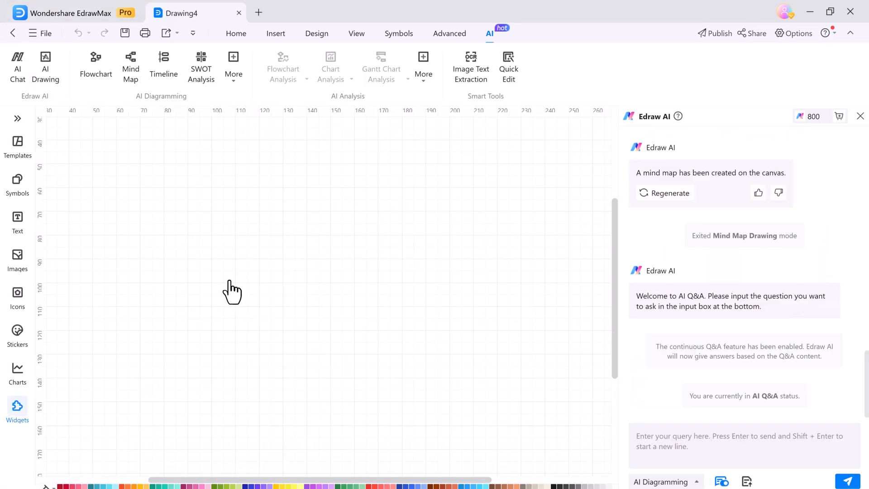
pyautogui.moveTo(746, 481)
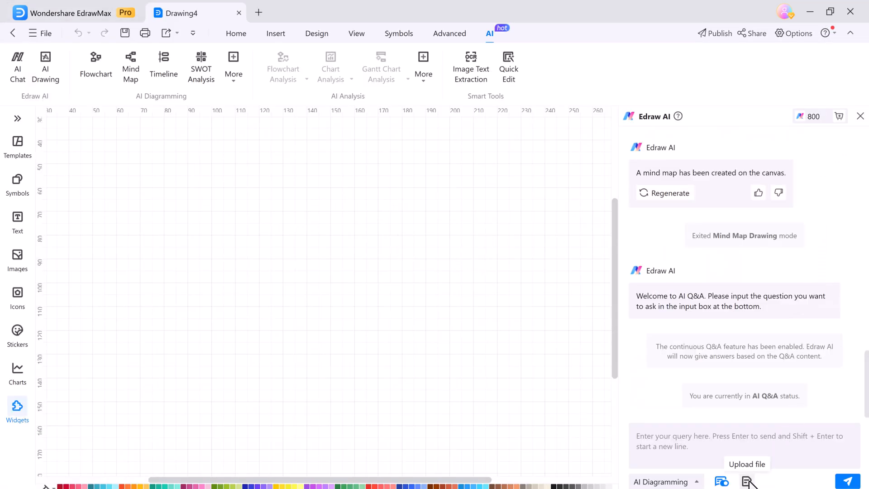
# Step: Attach Algorithm.docx, ask Edraw AI for its algorithm types, and send the answer to the canvas
pyautogui.click(746, 481)
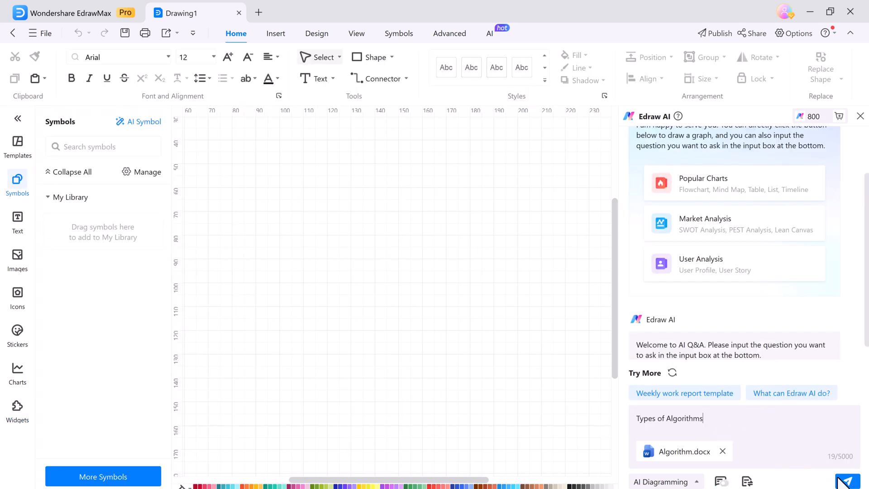
pyautogui.click(848, 481)
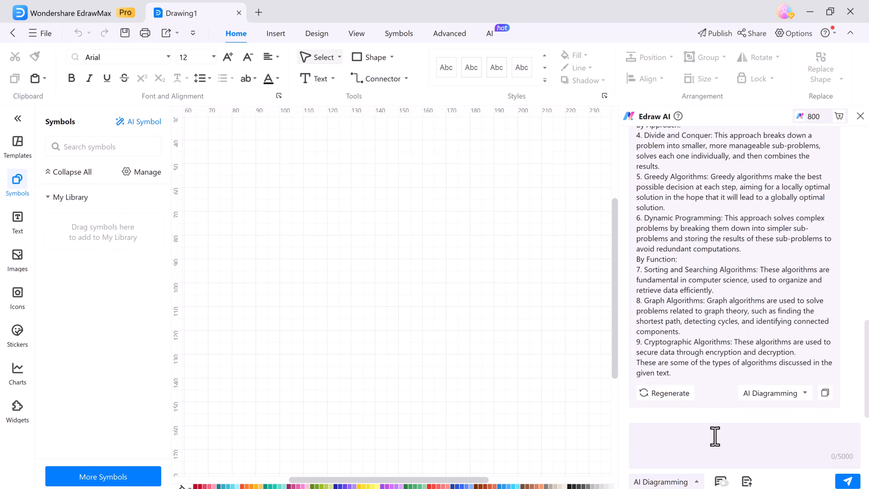
pyautogui.click(771, 393)
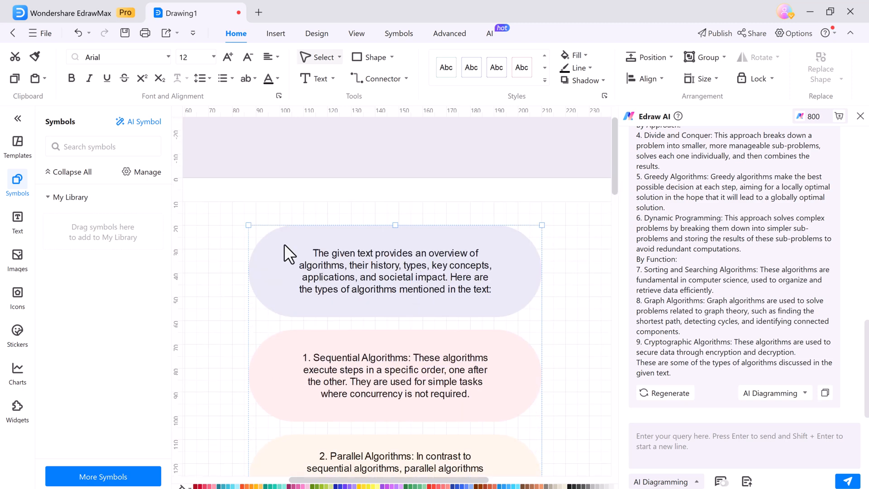
# Step: Review the stacked algorithm-type shapes, close the AI chat and show the AI ribbon tools
pyautogui.scroll(-3)
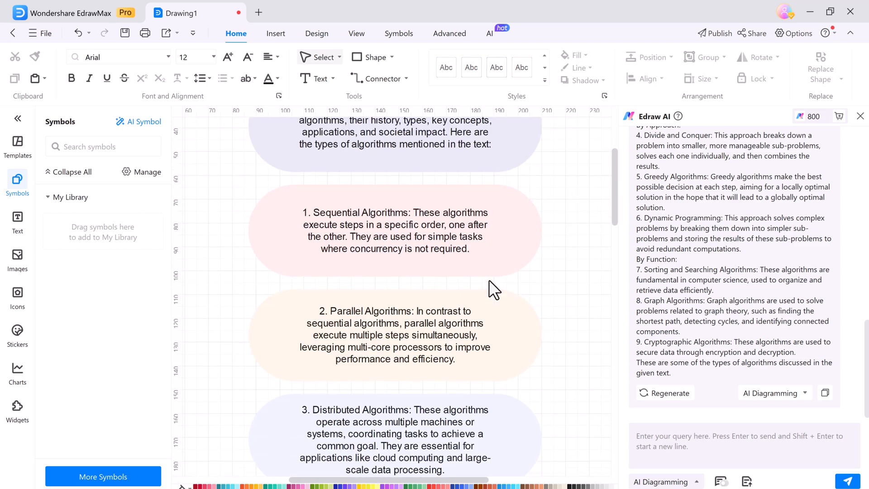
pyautogui.scroll(-3)
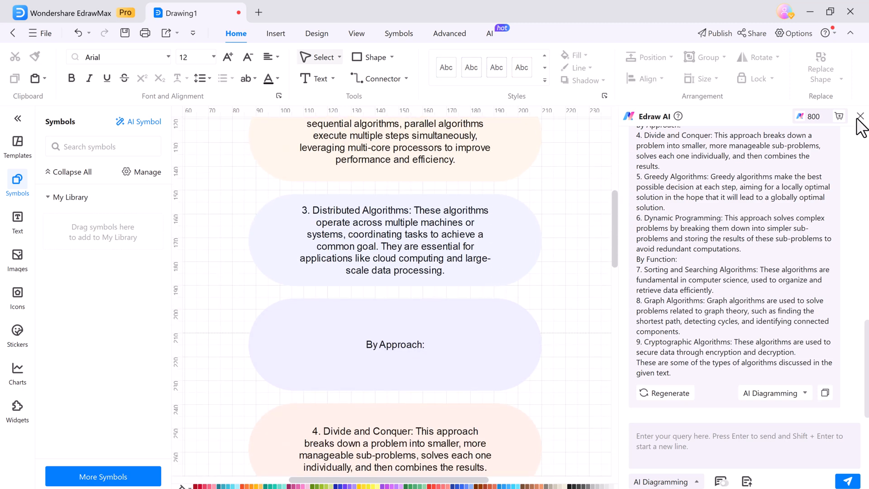
pyautogui.click(860, 117)
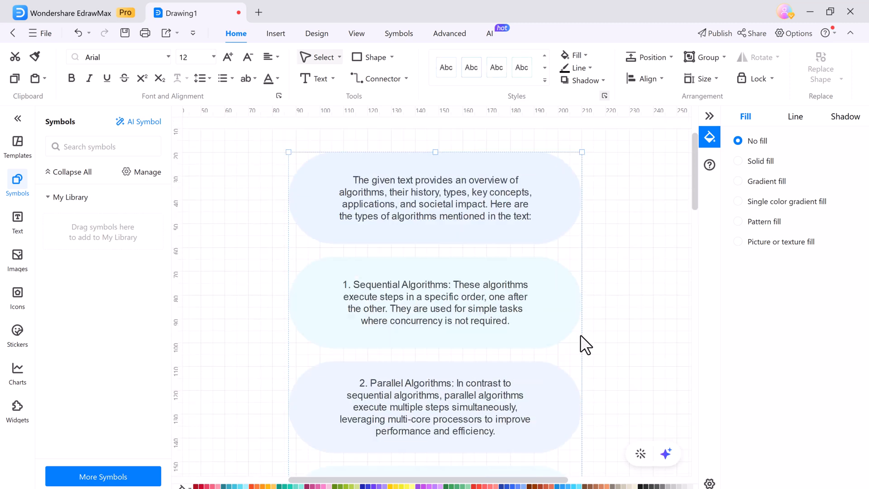
pyautogui.scroll(-3)
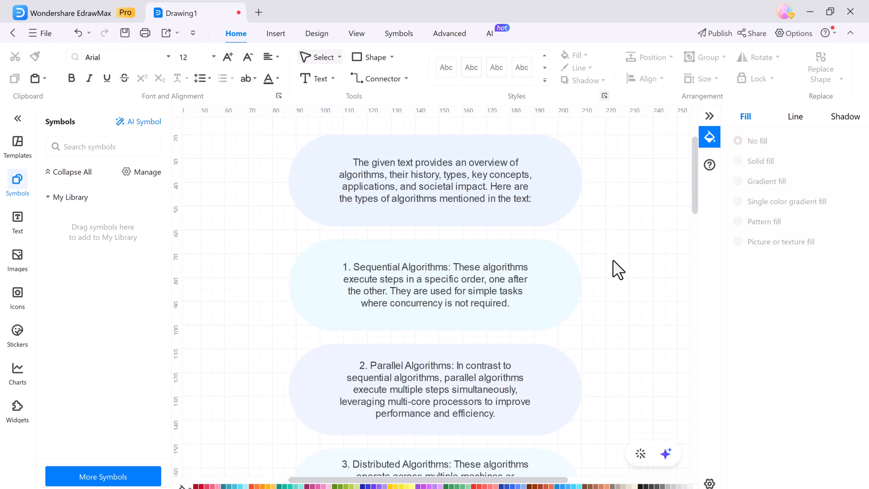
pyautogui.scroll(-3)
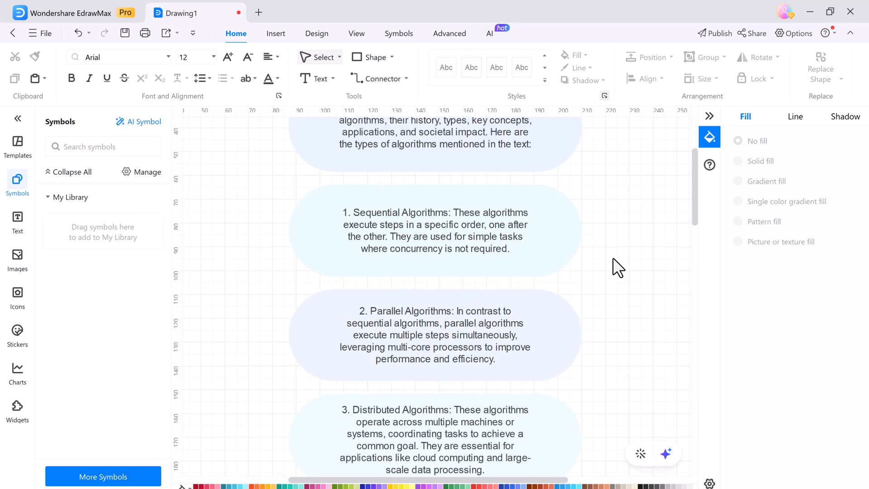
pyautogui.click(489, 33)
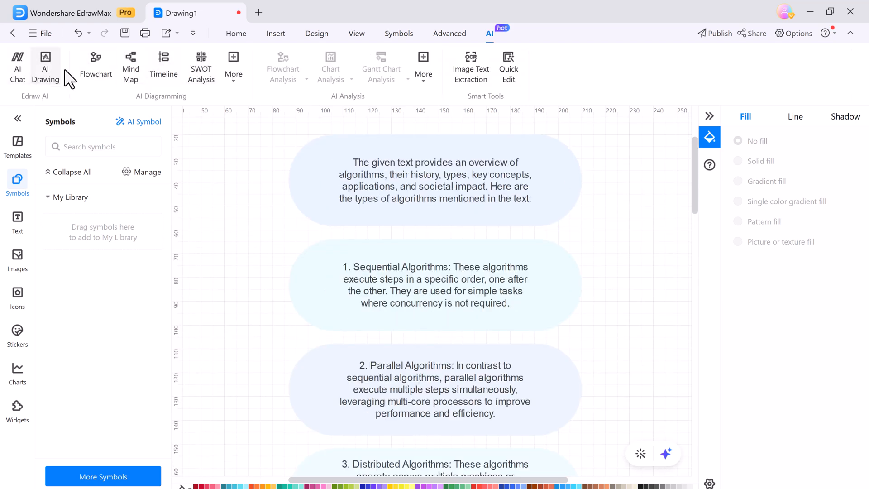
# Step: Generate a flat Symbol image of 'A submarine' and place it in the Sequential Algorithms shape
pyautogui.click(45, 65)
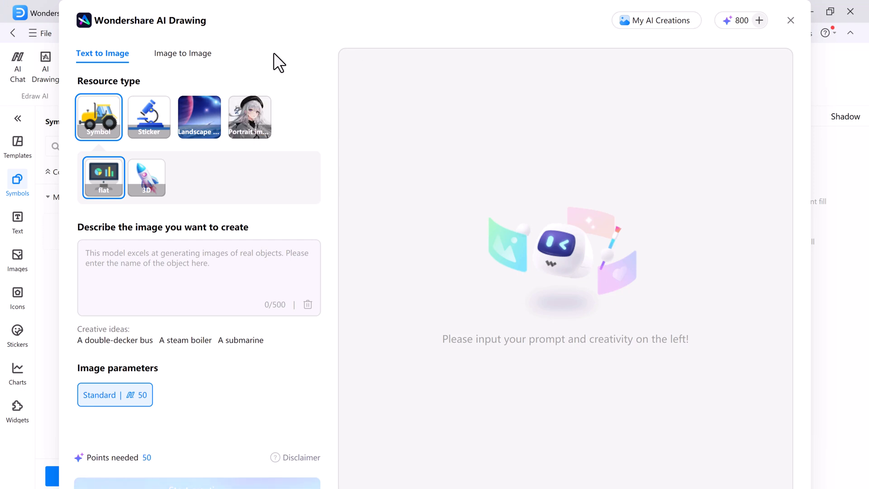
pyautogui.click(148, 117)
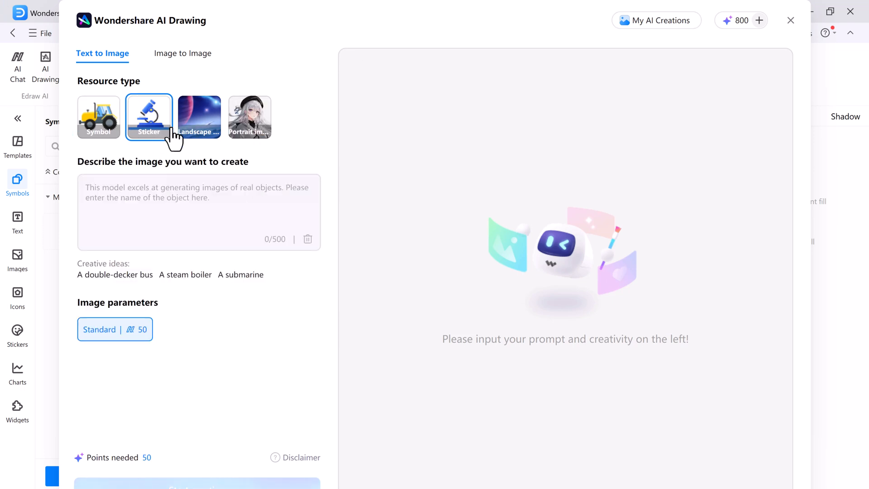
pyautogui.click(250, 117)
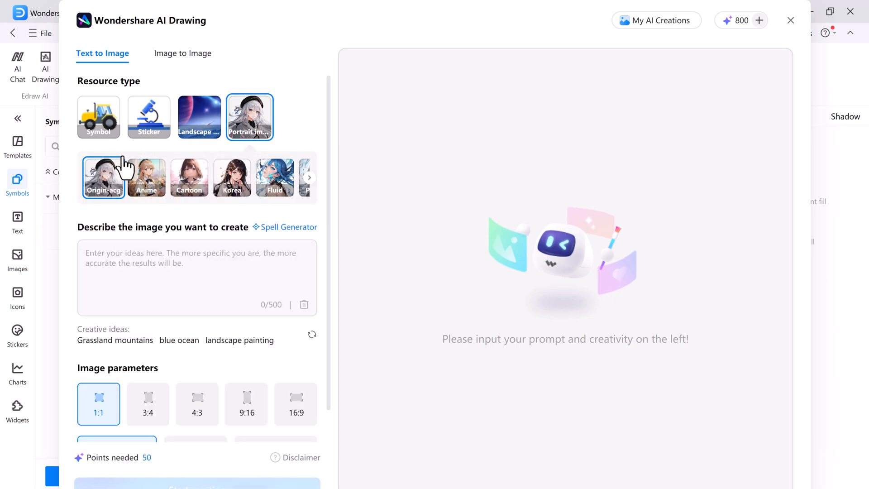
pyautogui.click(98, 117)
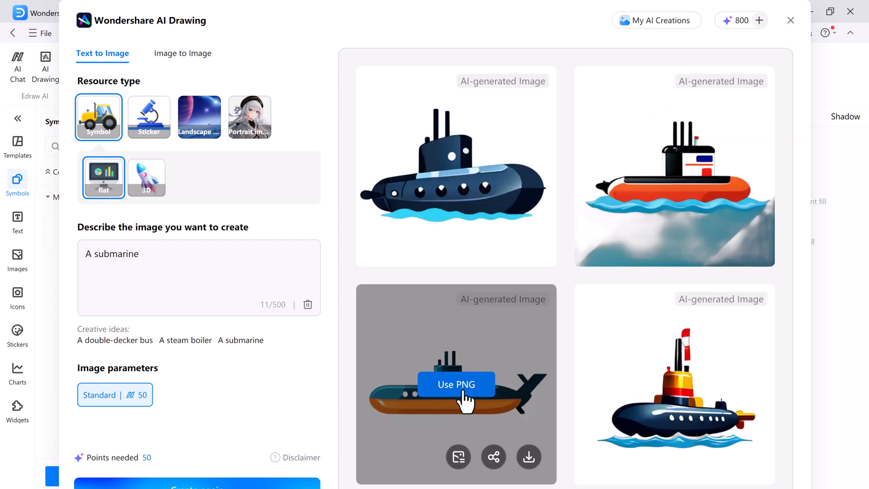
pyautogui.click(455, 384)
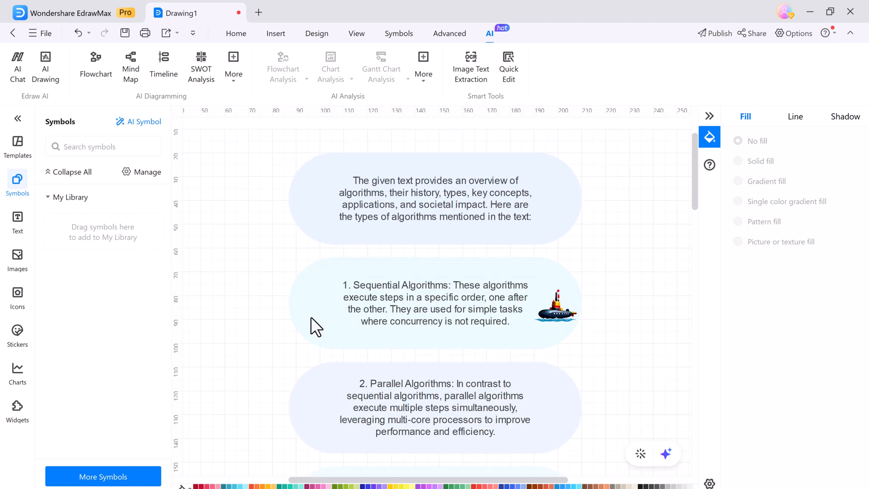
pyautogui.moveTo(718, 418)
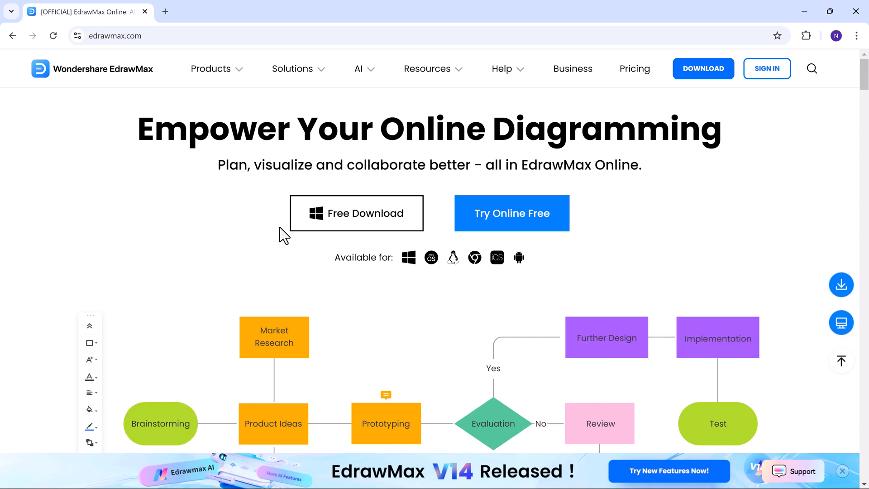
# Step: Scroll the edrawmax.com homepage through its AI, diagram, teamwork and template community sections
pyautogui.scroll(-3)
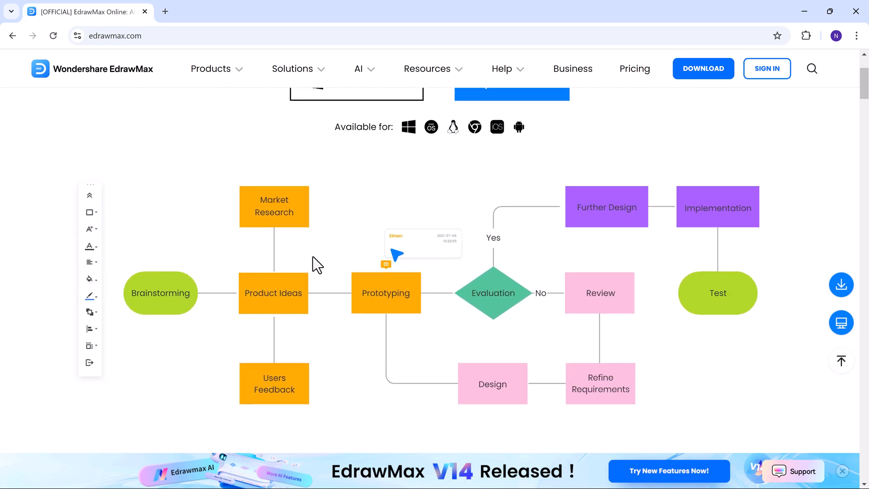
pyautogui.scroll(-3)
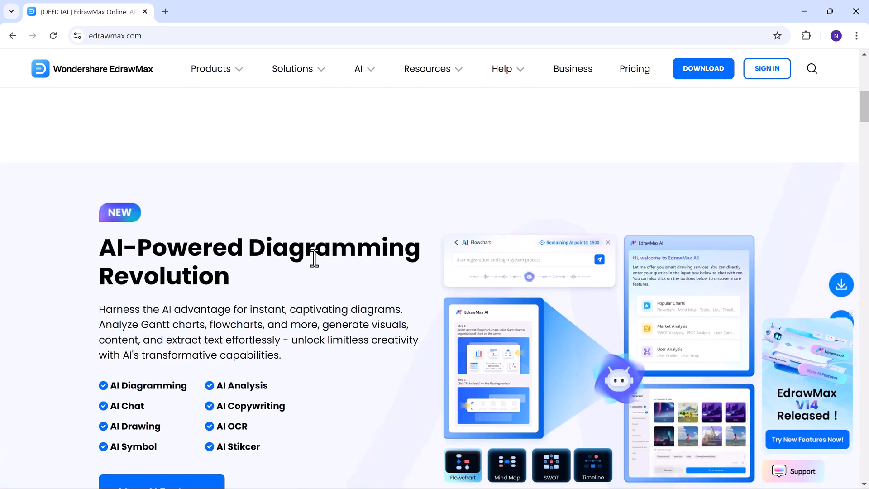
pyautogui.scroll(-3)
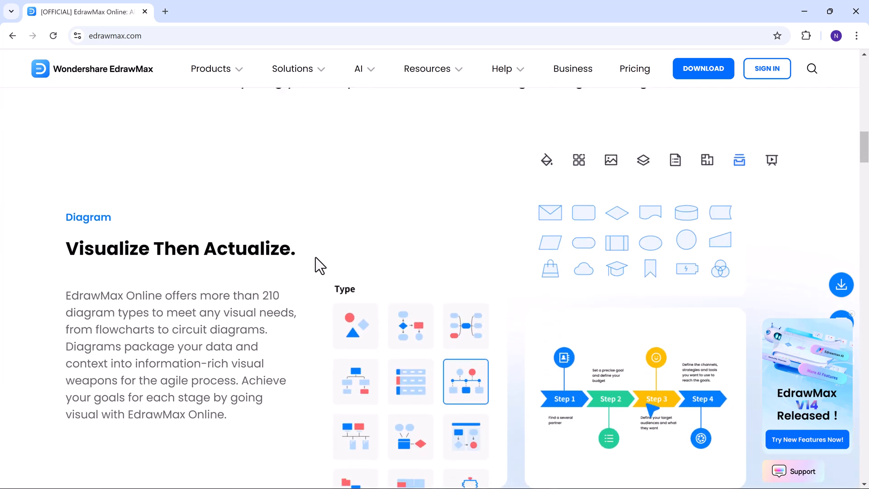
pyautogui.scroll(-3)
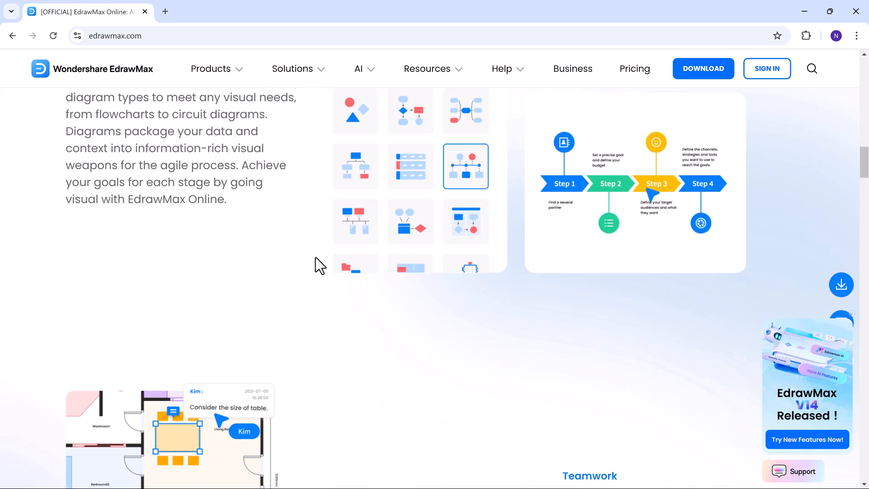
pyautogui.scroll(-3)
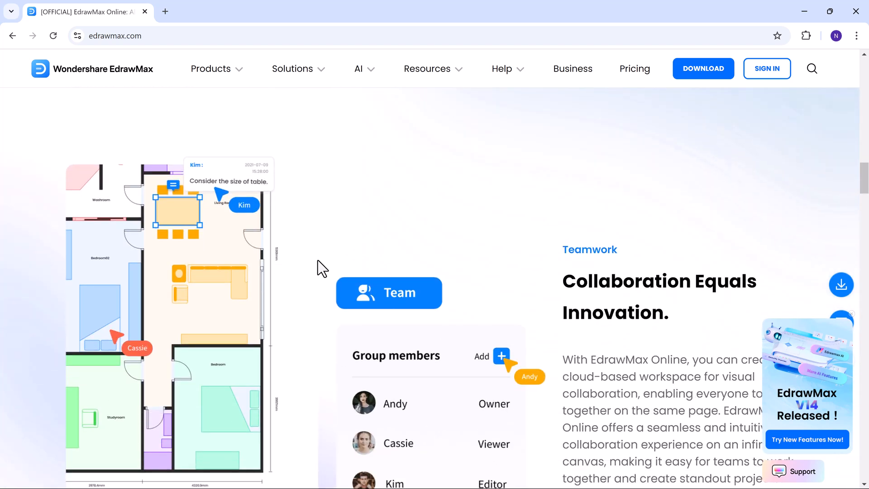
pyautogui.scroll(-3)
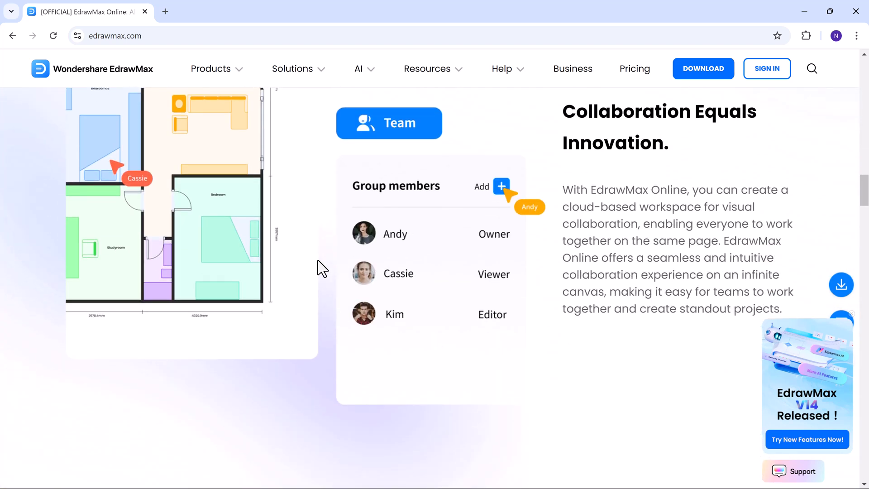
pyautogui.scroll(-3)
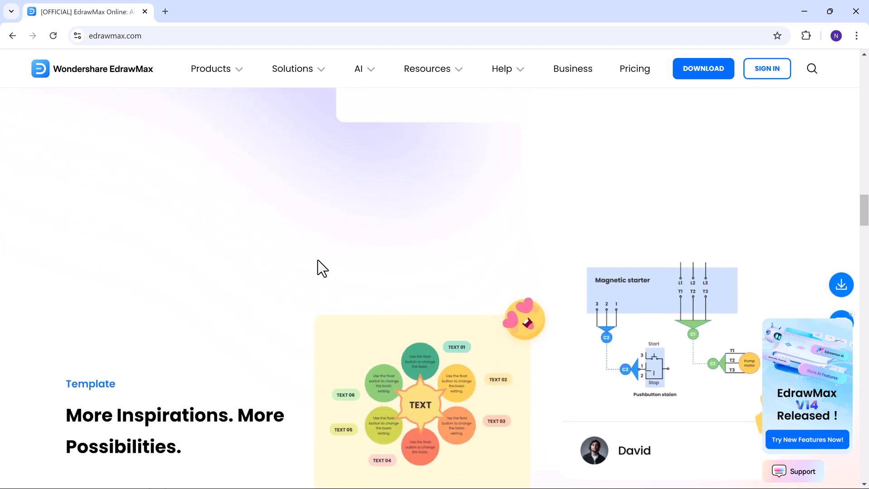
pyautogui.scroll(-3)
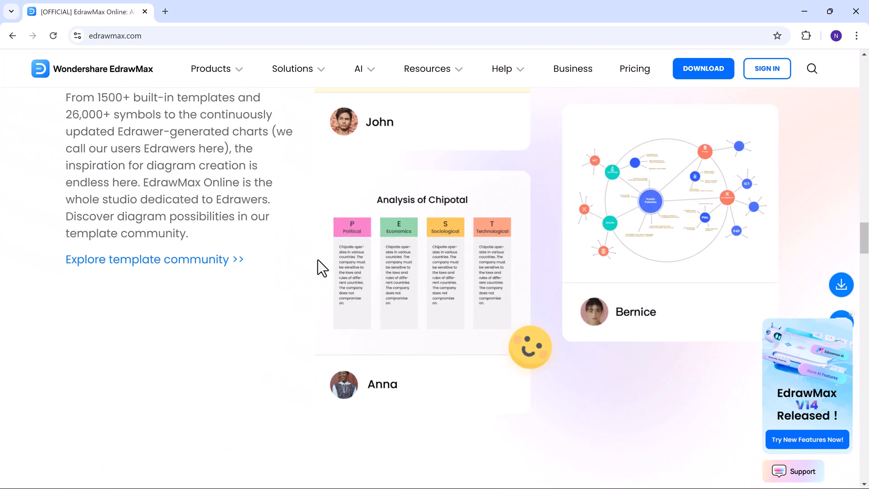